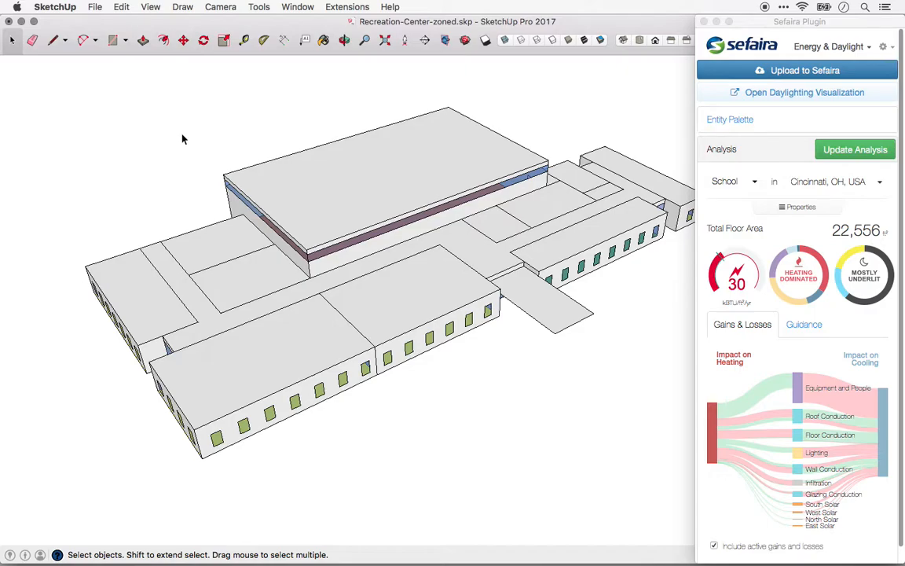
pyautogui.moveTo(783, 52)
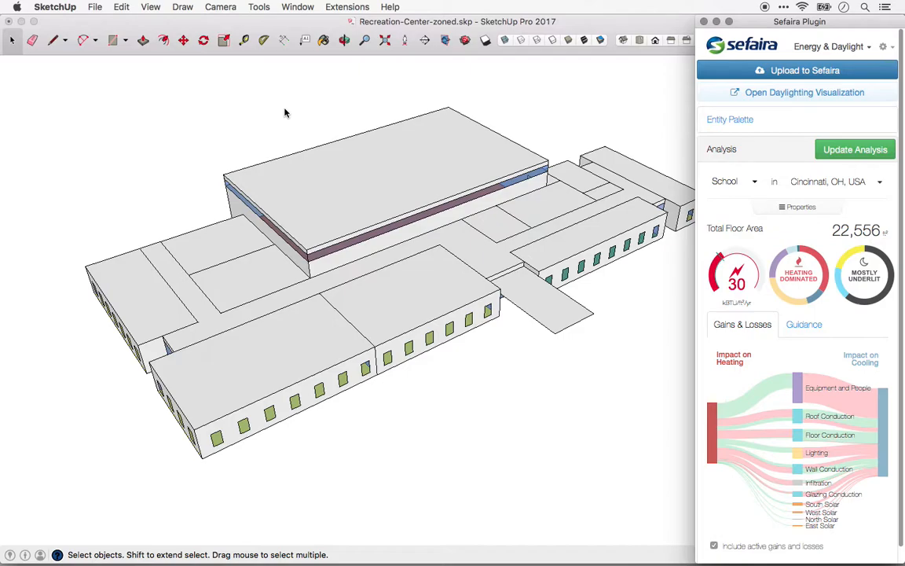
pyautogui.moveTo(281, 114)
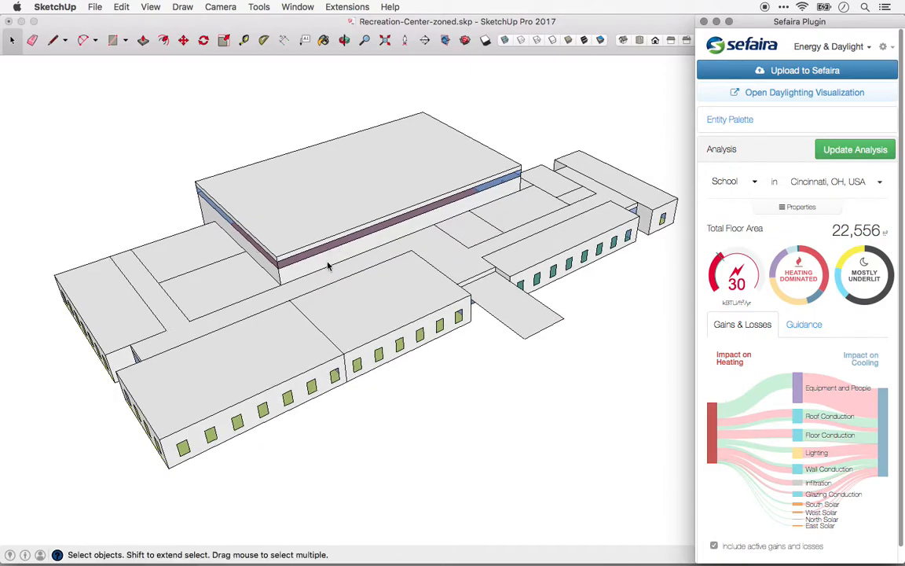
pyautogui.moveTo(815, 70)
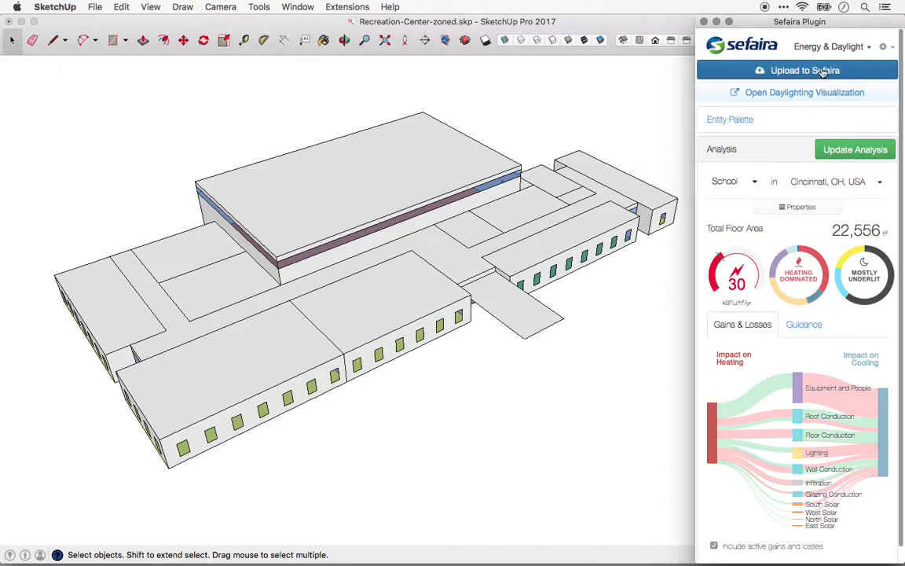
# - Upload the zoned recreation-center SketchUp model to Sefaira through the plugin panel
pyautogui.click(802, 70)
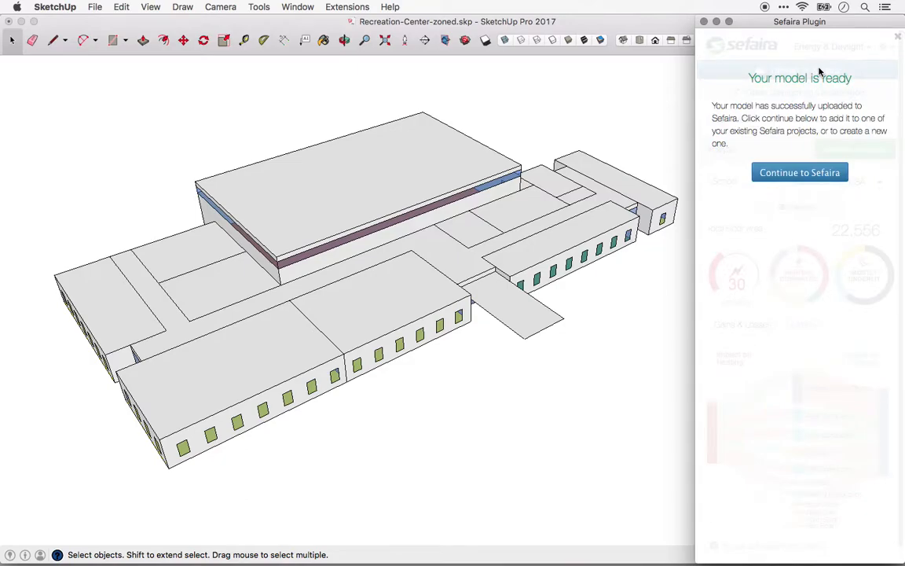
pyautogui.moveTo(799, 172)
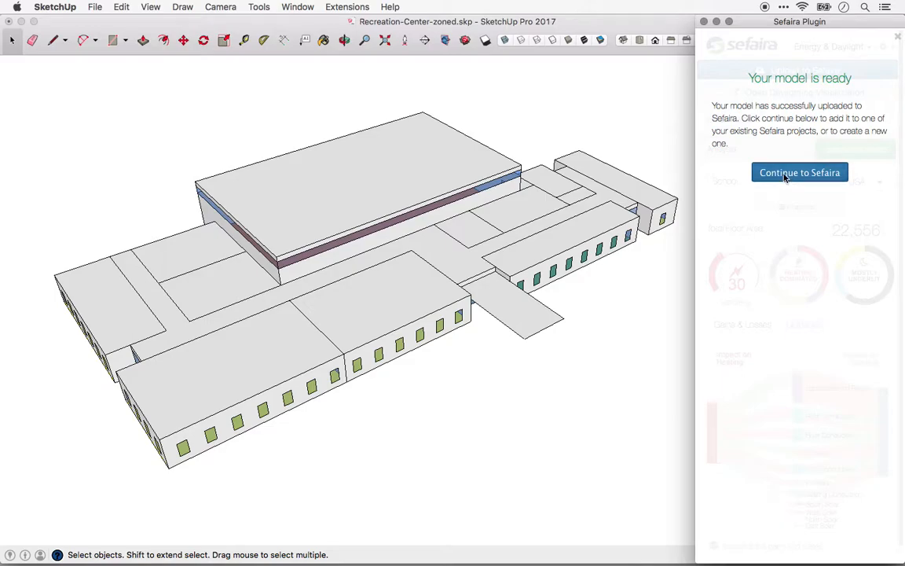
# - Continue from the upload confirmation and sign in on the Sefaira Login page in Chrome
pyautogui.click(798, 172)
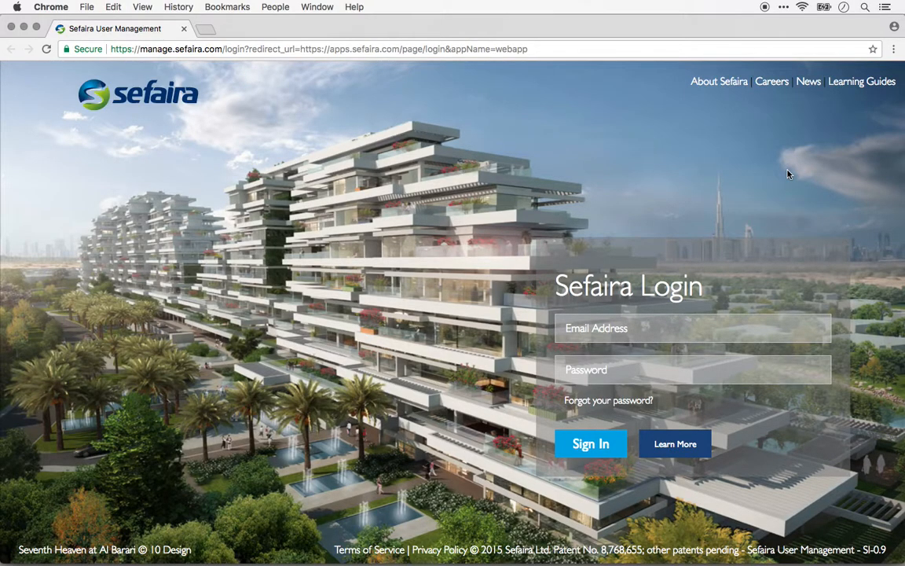
pyautogui.click(692, 328)
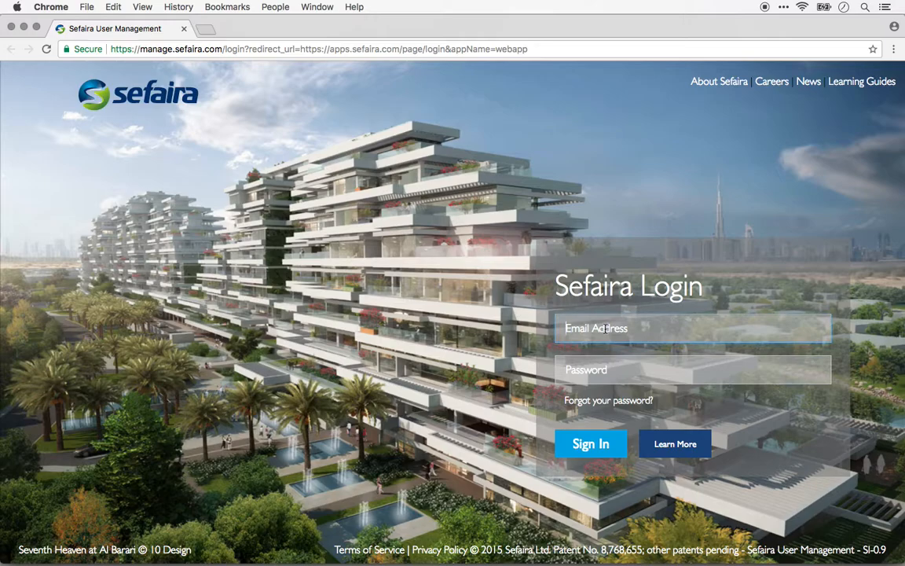
pyautogui.click(590, 443)
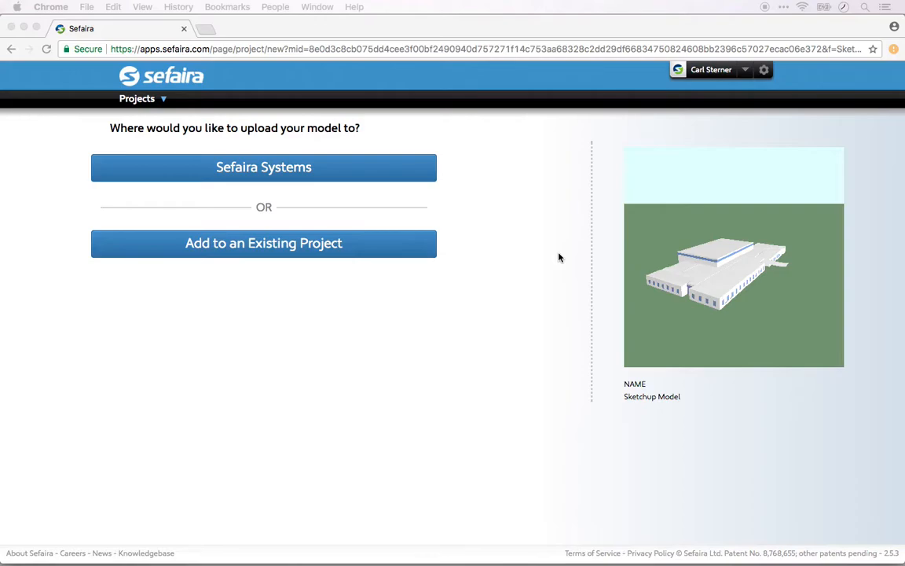
pyautogui.moveTo(496, 206)
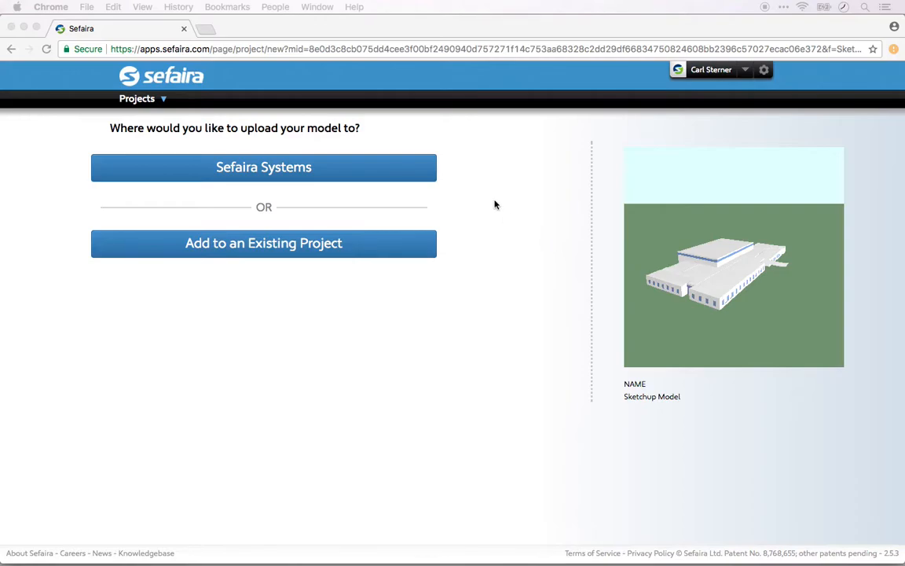
pyautogui.moveTo(438, 171)
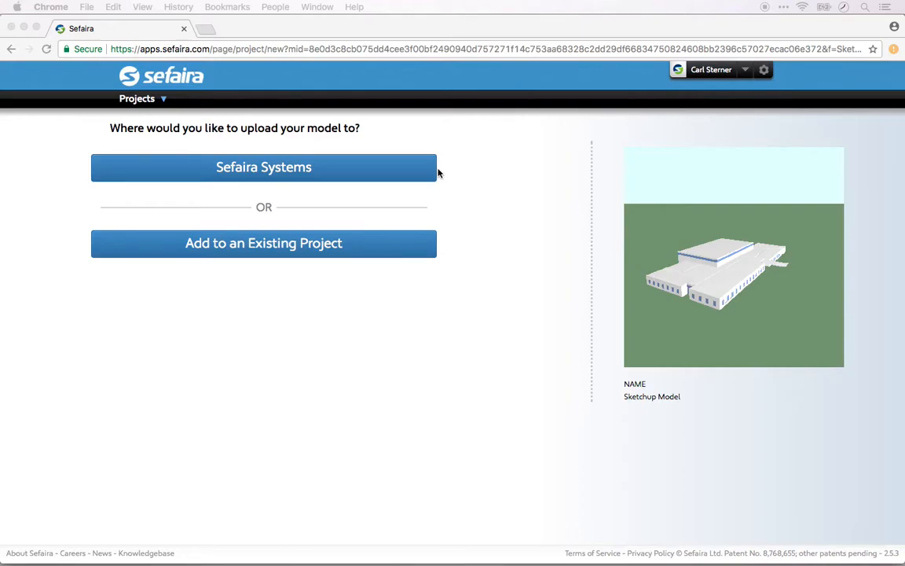
pyautogui.moveTo(273, 196)
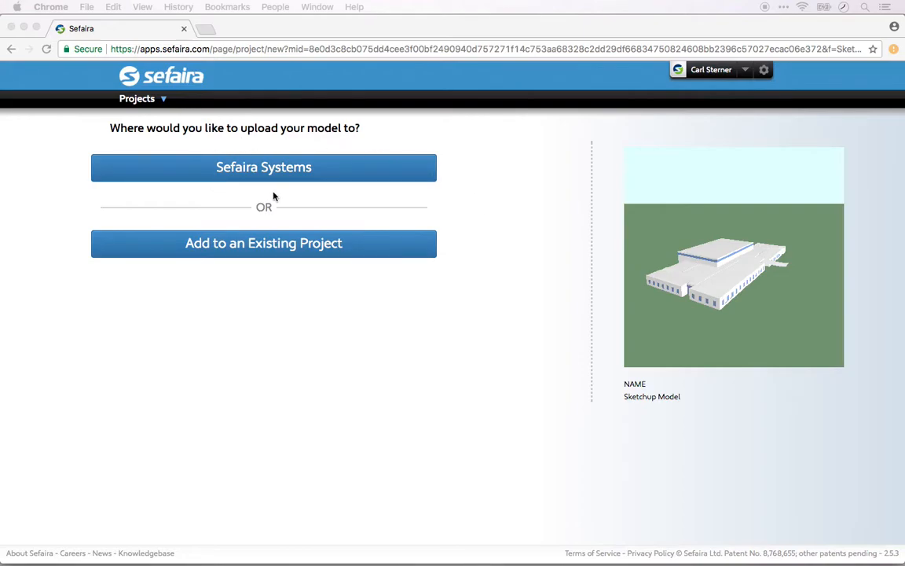
pyautogui.moveTo(290, 200)
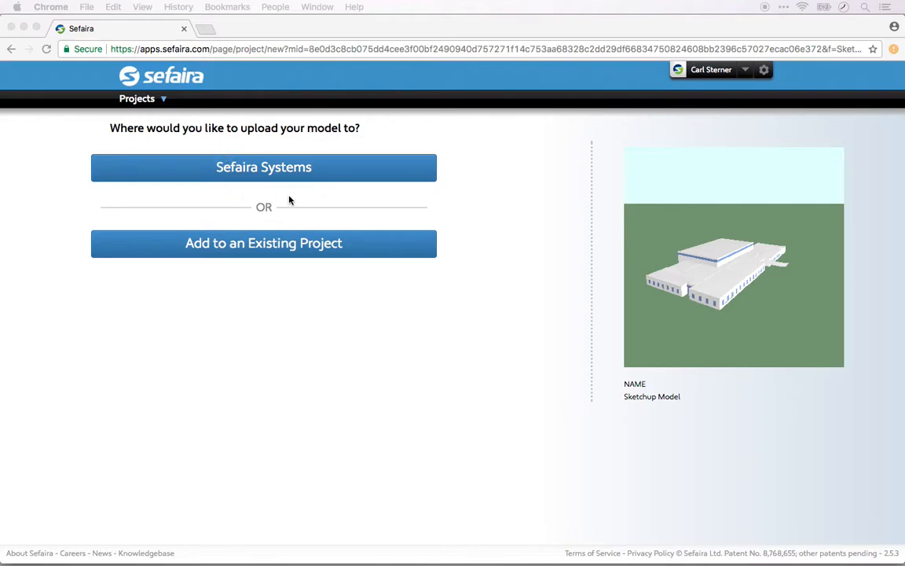
pyautogui.moveTo(257, 166)
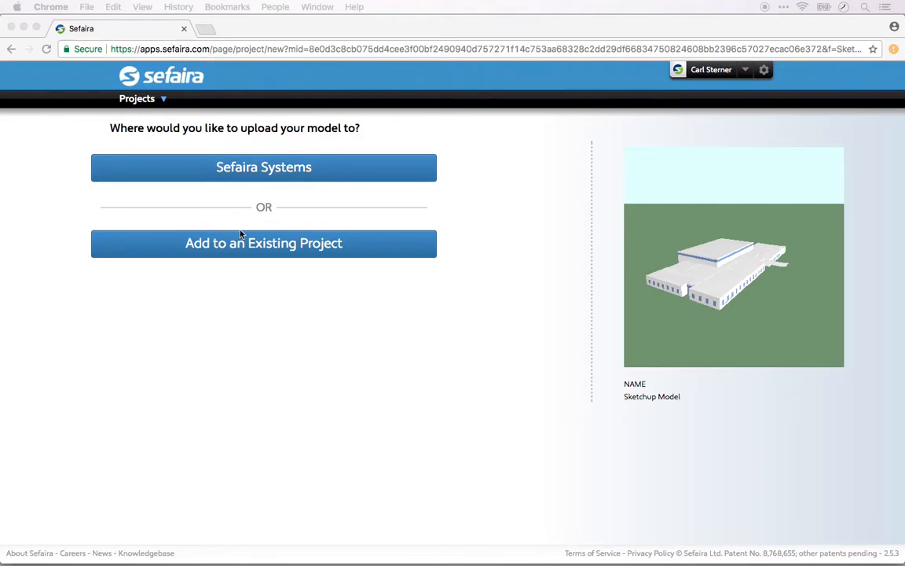
pyautogui.moveTo(263, 265)
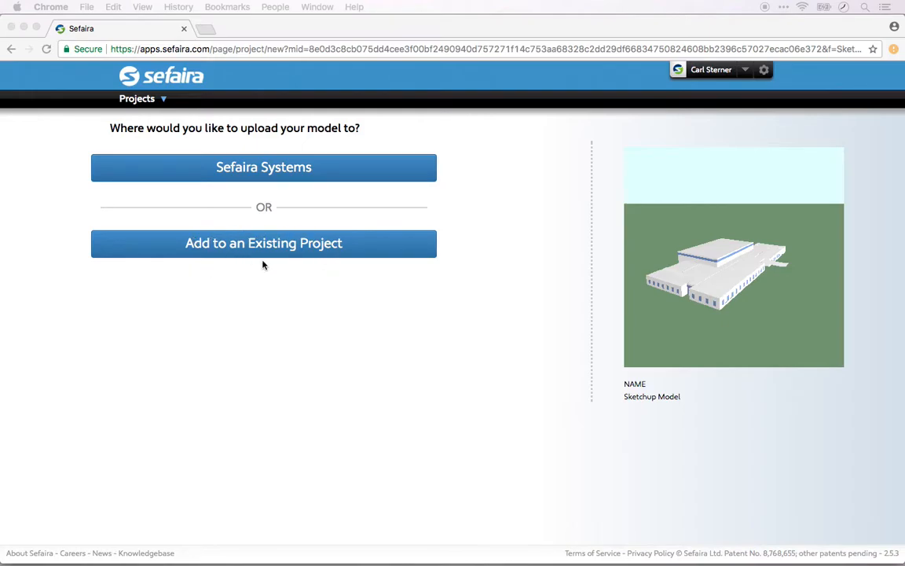
pyautogui.moveTo(271, 183)
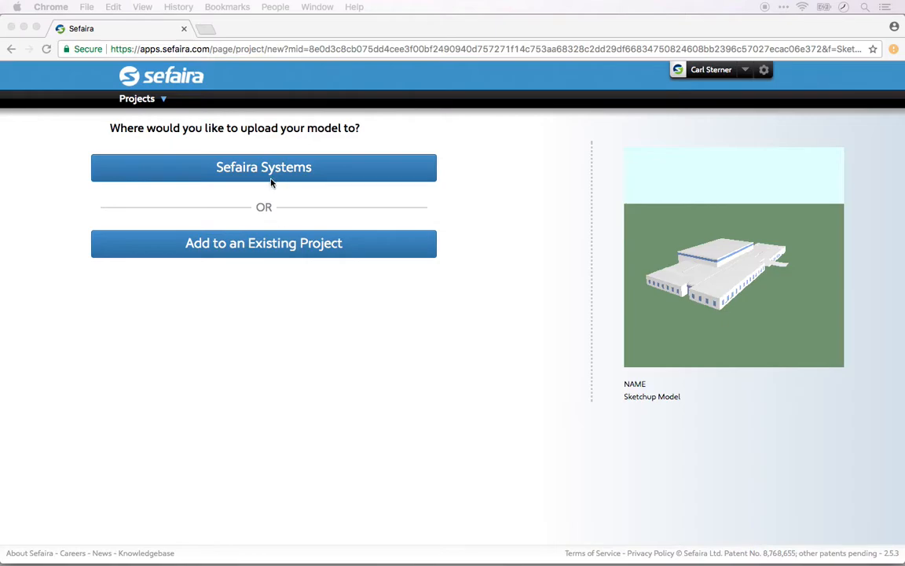
pyautogui.moveTo(242, 187)
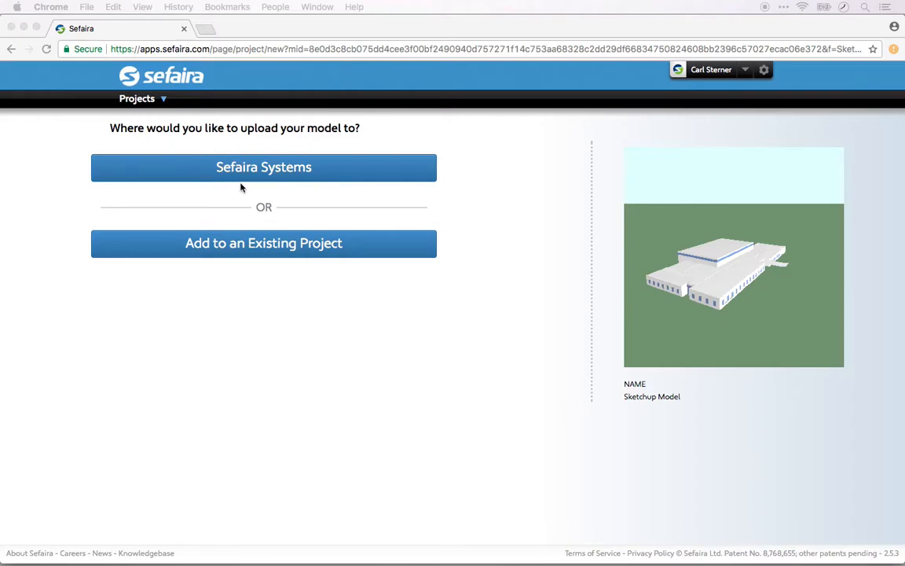
pyautogui.moveTo(281, 182)
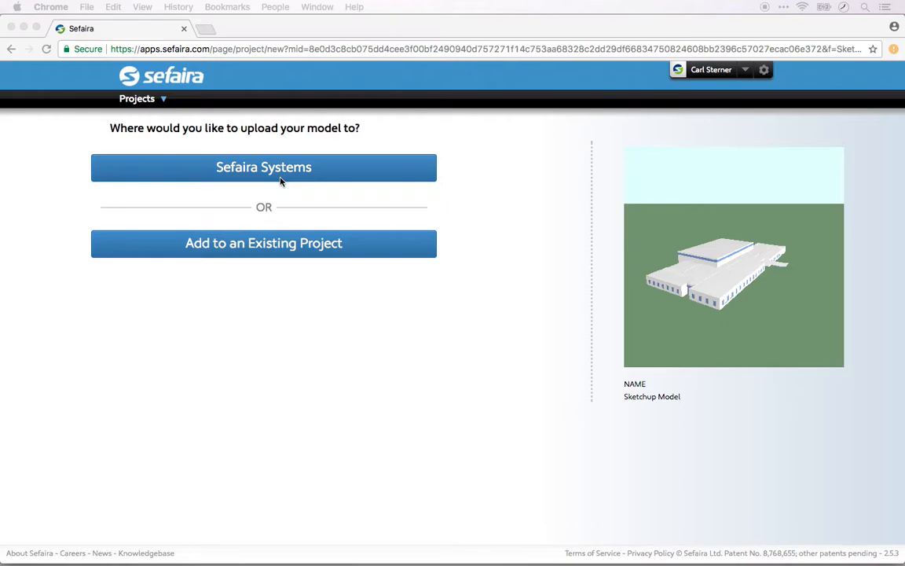
# - Start a Sefaira Systems project and enter 'Sample Project' as its name
pyautogui.click(263, 167)
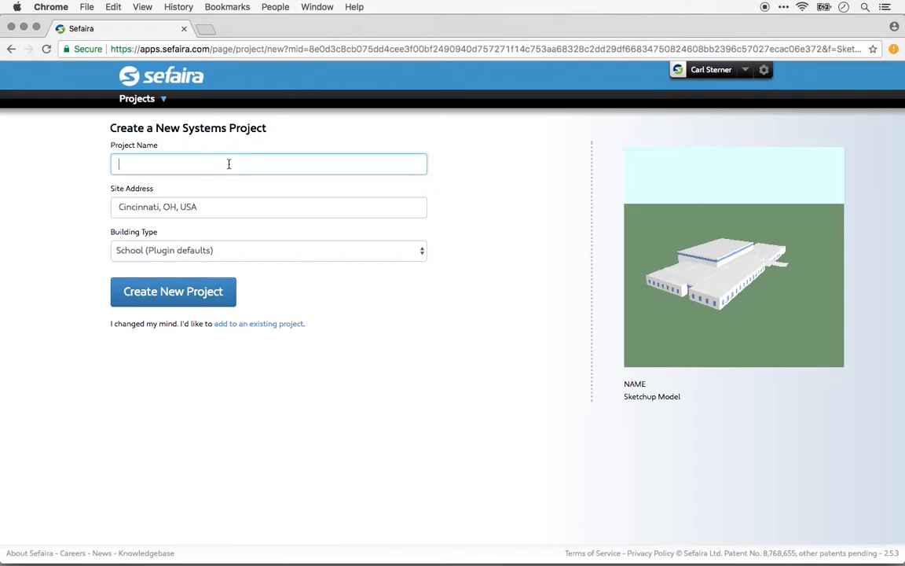
pyautogui.write('Sample Projec')
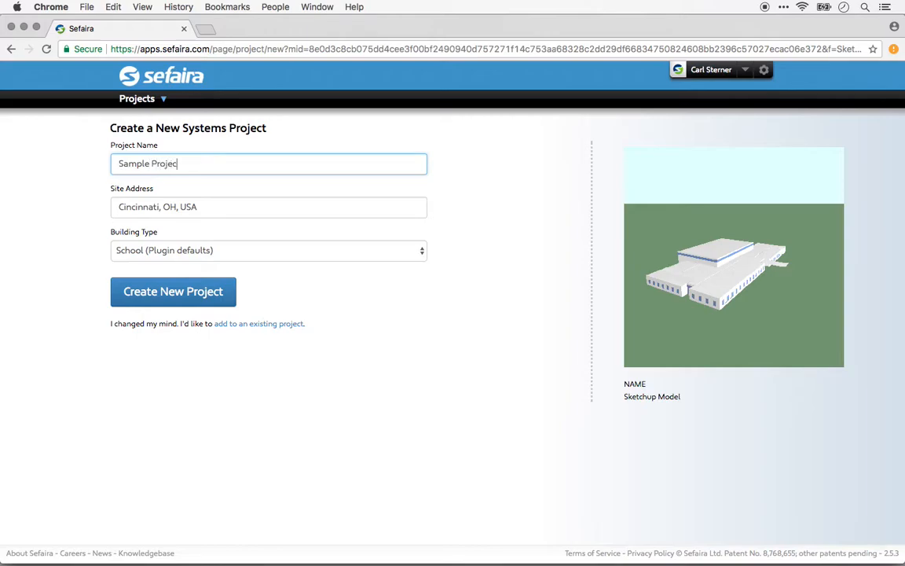
pyautogui.write('t')
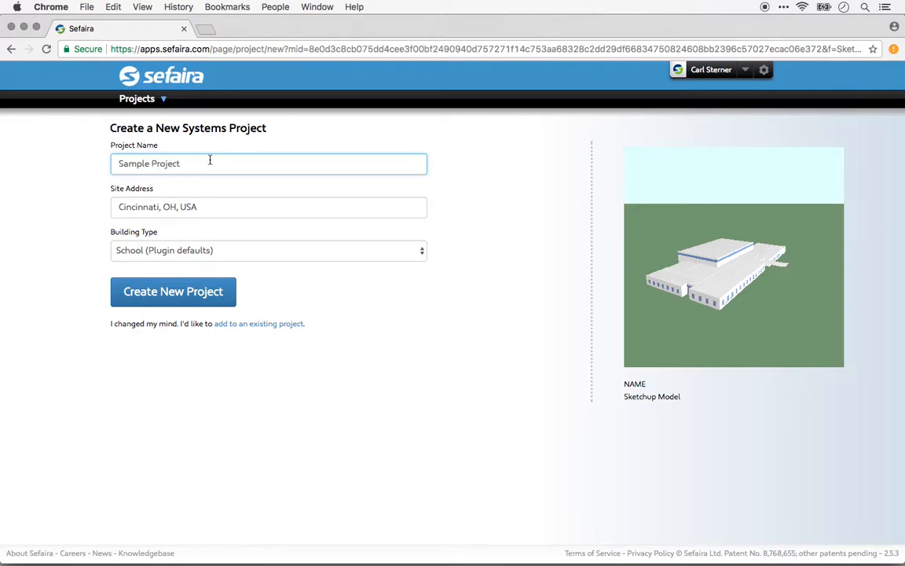
pyautogui.moveTo(88, 206)
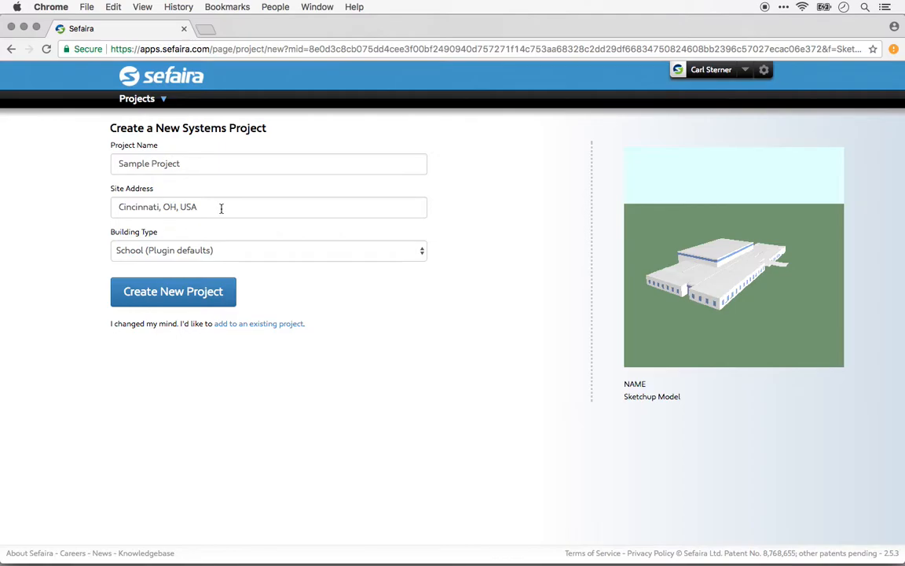
pyautogui.click(157, 207)
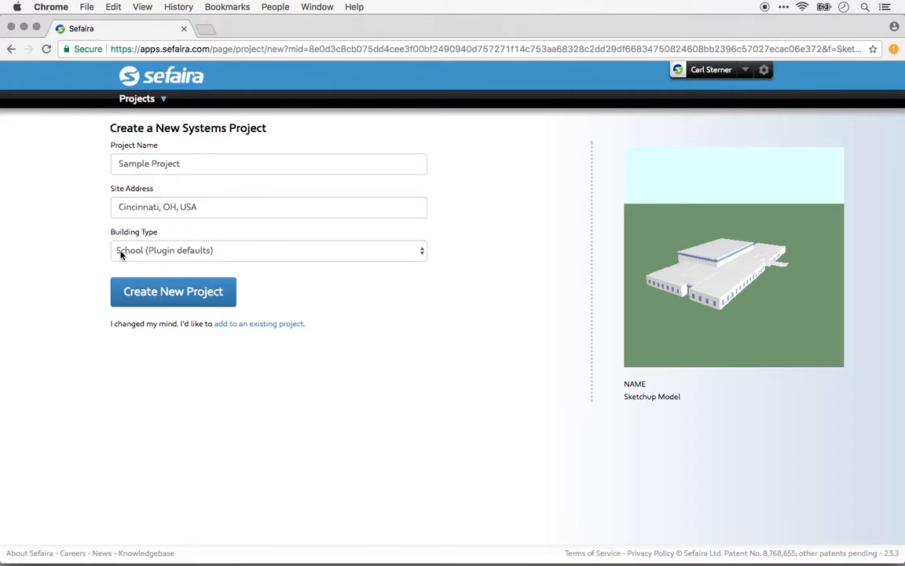
pyautogui.moveTo(101, 250)
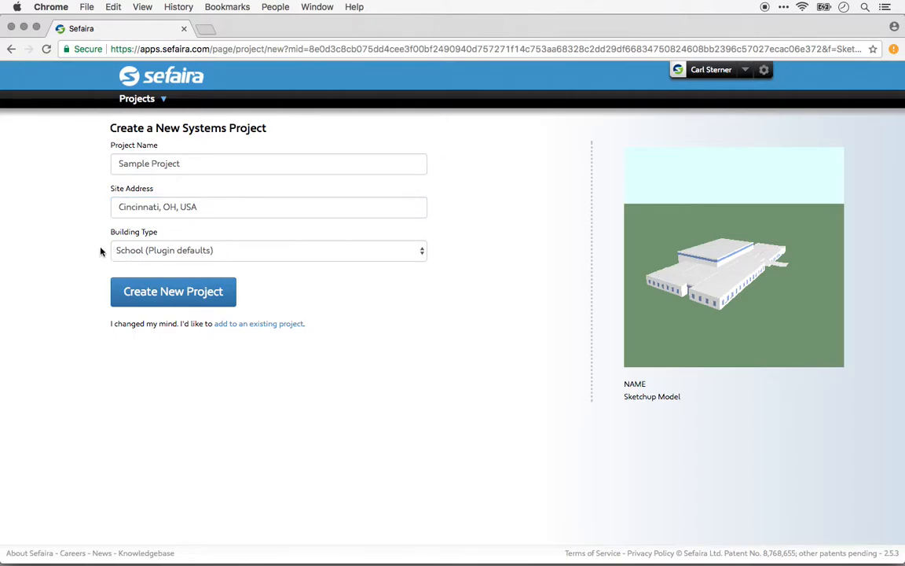
pyautogui.moveTo(240, 255)
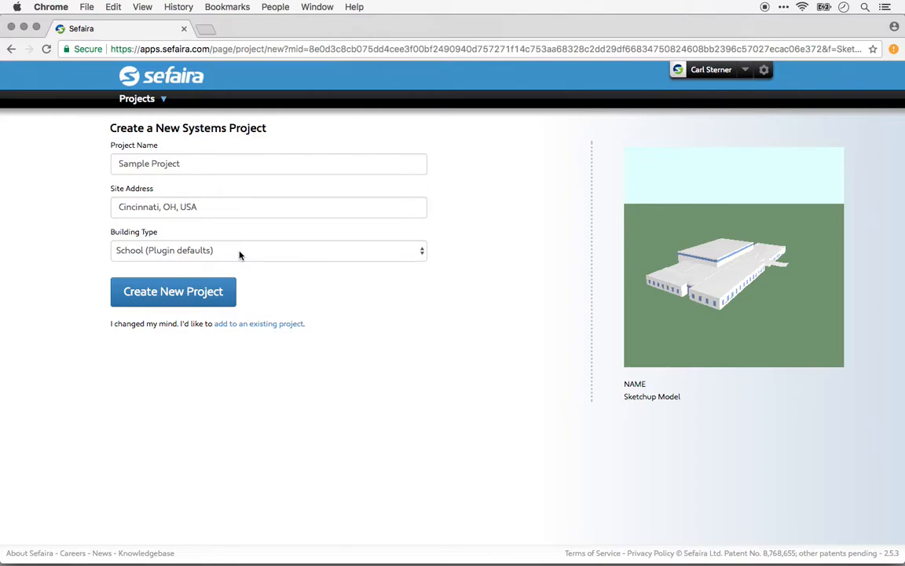
pyautogui.moveTo(97, 291)
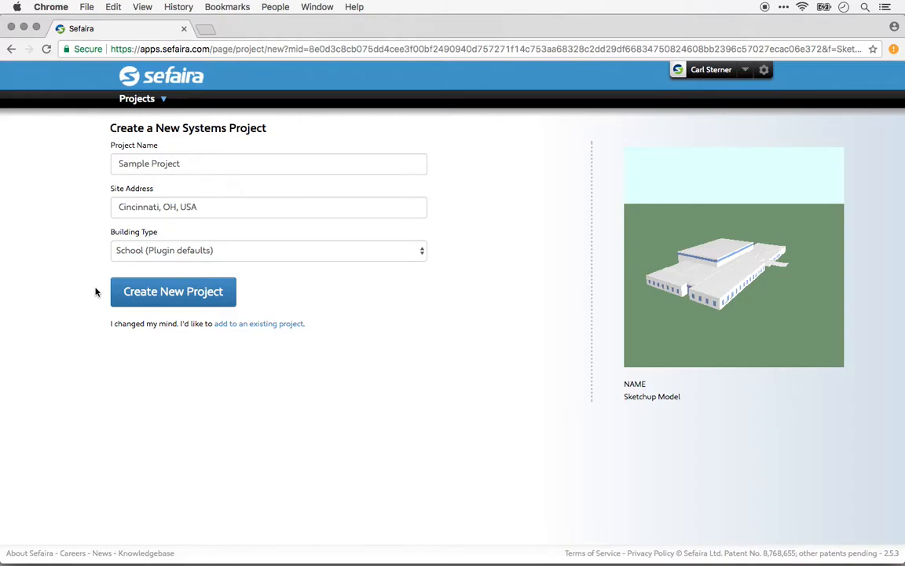
pyautogui.moveTo(142, 292)
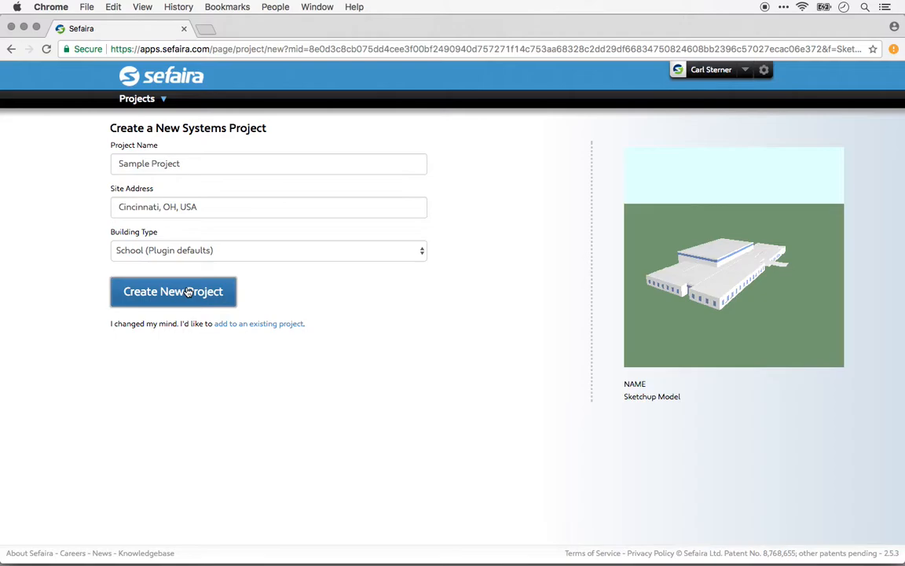
# - Create 'Sample Project' so its 22,556 ft² Baseline Concept begins simulating
pyautogui.click(172, 292)
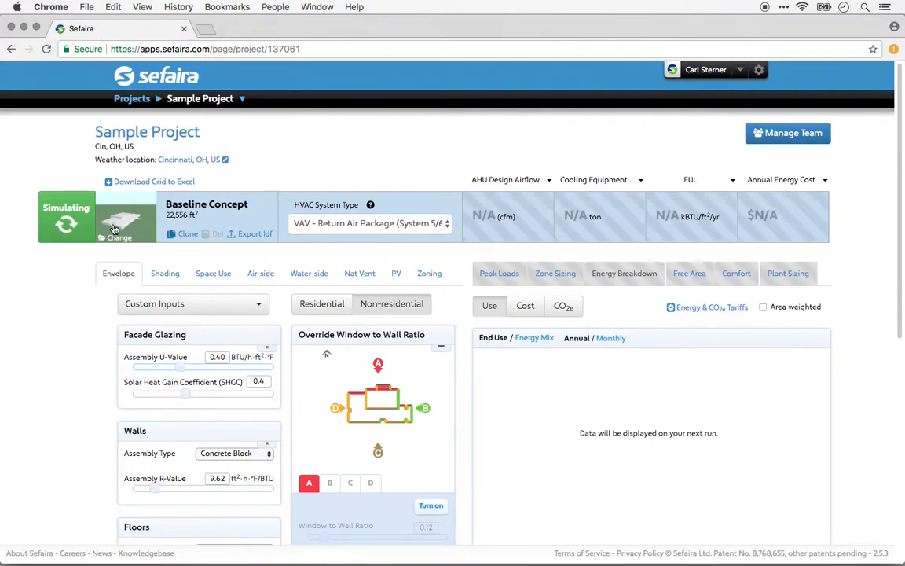
pyautogui.moveTo(128, 218)
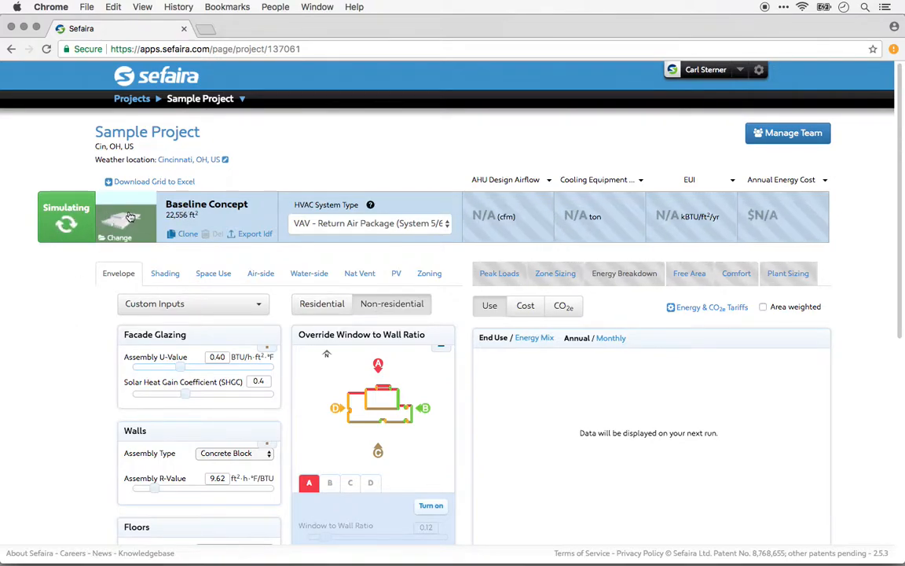